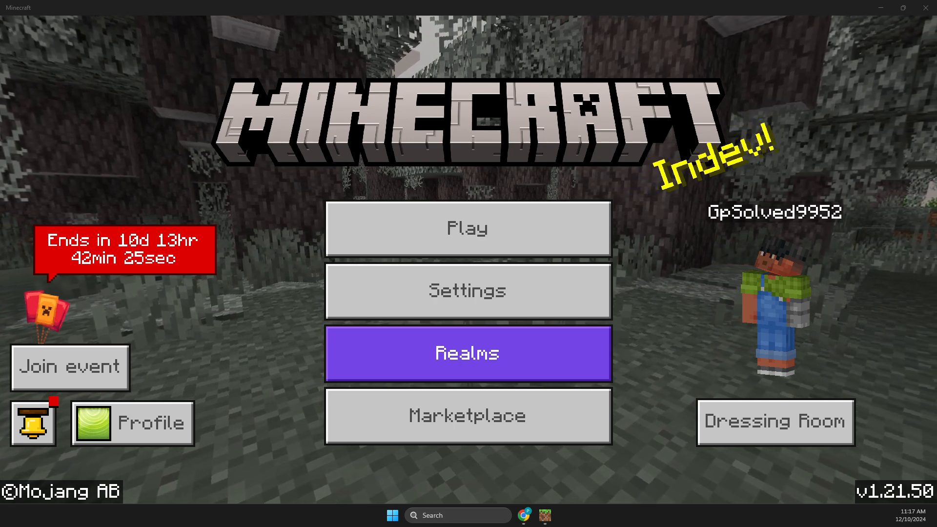
Step: Open Settings from the Minecraft title screen
left_click(467, 229)
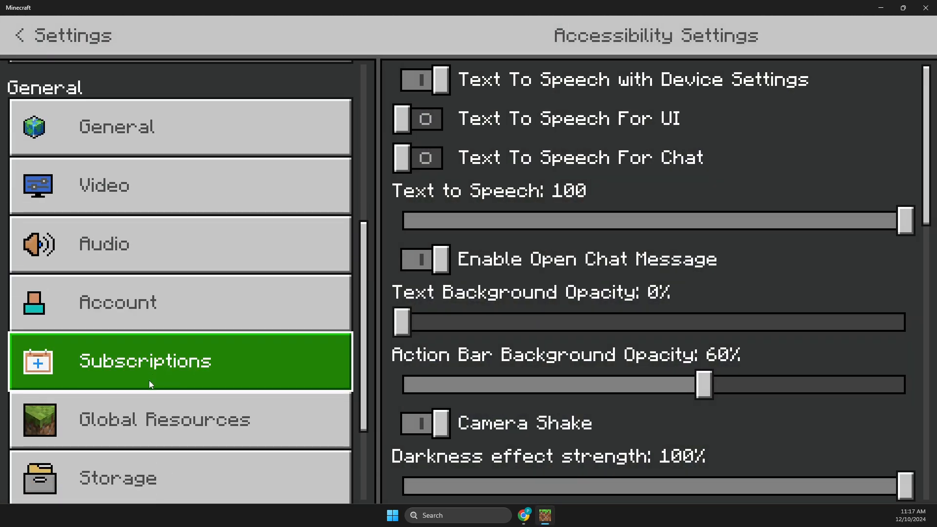
Step: Switch to the Storage page in the Settings sidebar
left_click(165, 419)
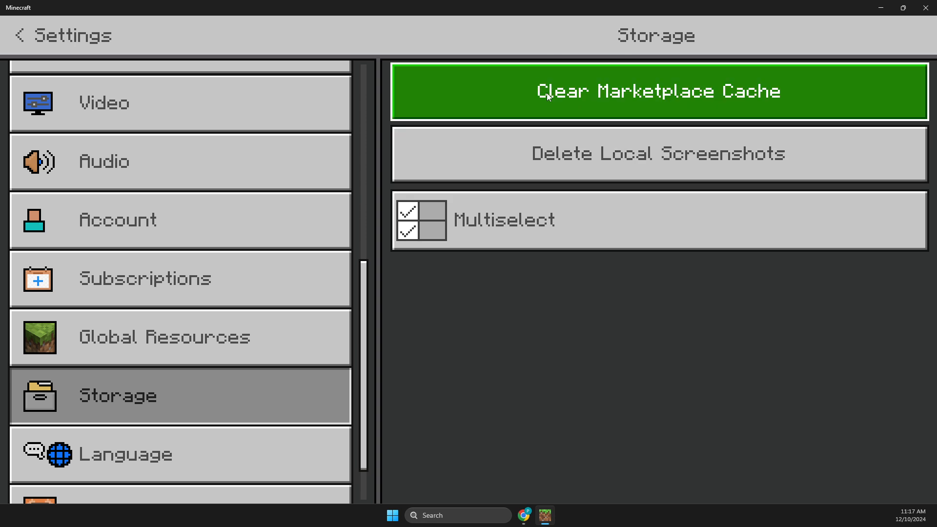
mouse_move(584, 188)
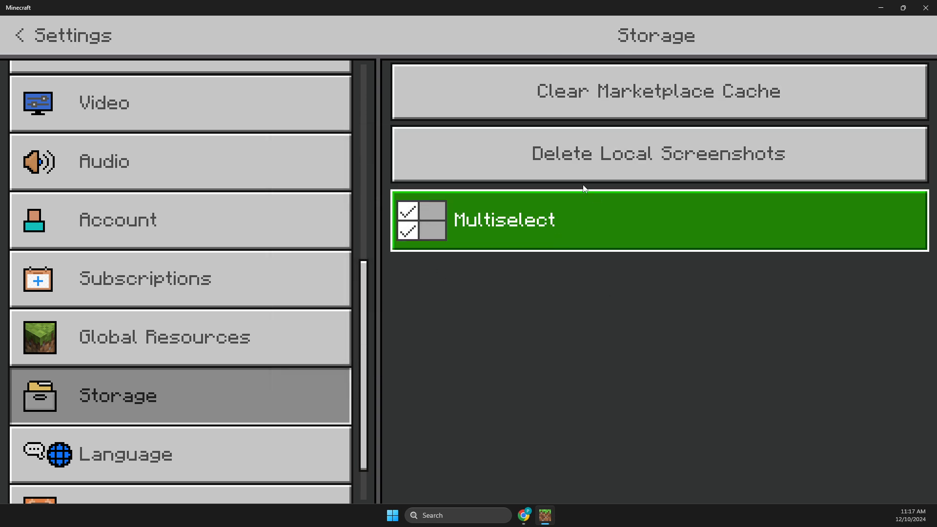
mouse_move(460, 258)
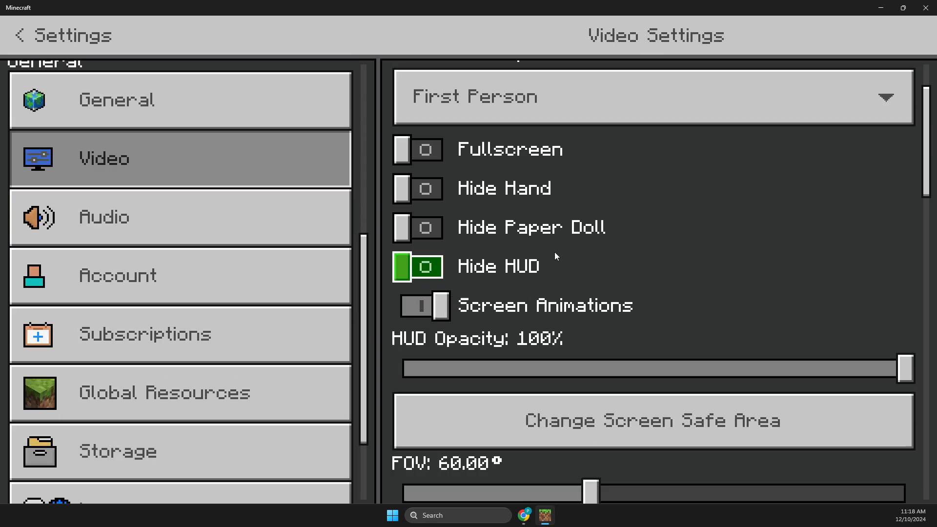
Step: Scroll the Video settings down to the Render Distance slider at 76+ chunks
scroll("down", 3)
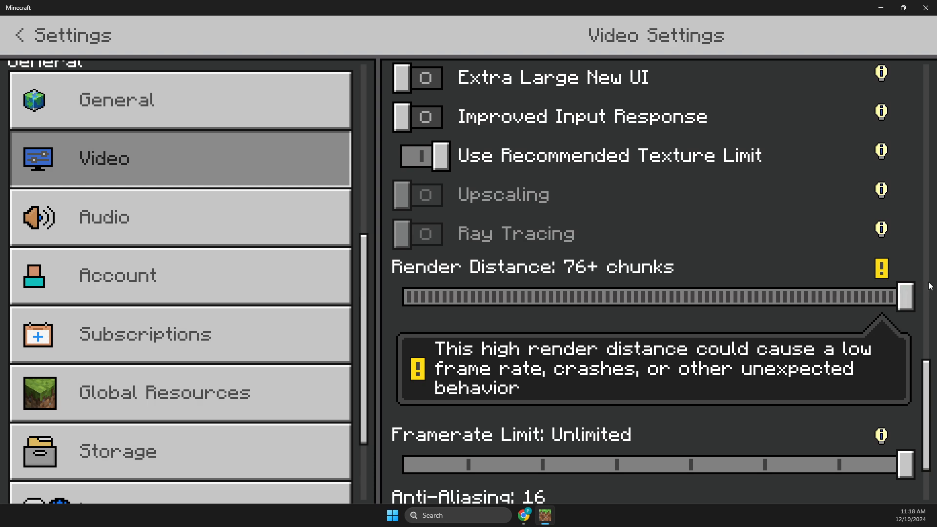
Step: Drag the Render Distance slider back and forth, settling on 44 chunks
left_click_drag(905, 296, 477, 296)
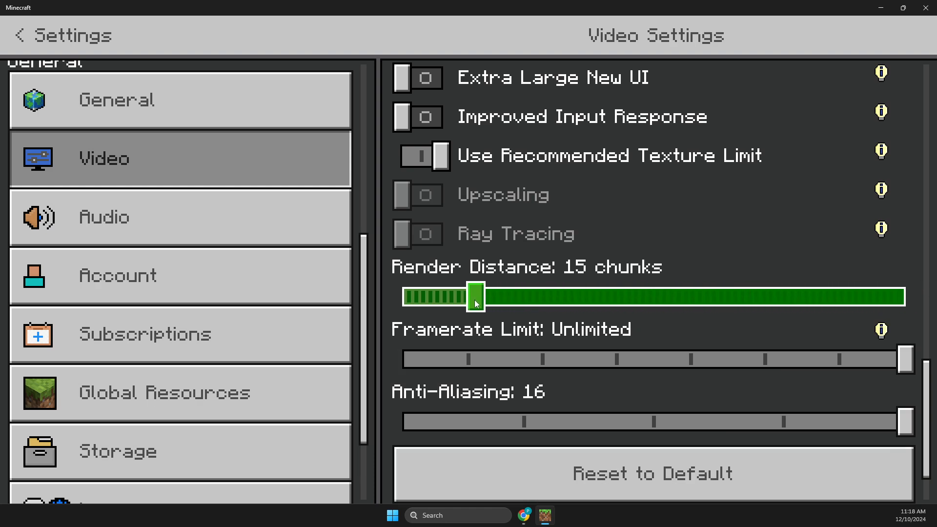
left_click_drag(474, 296, 400, 296)
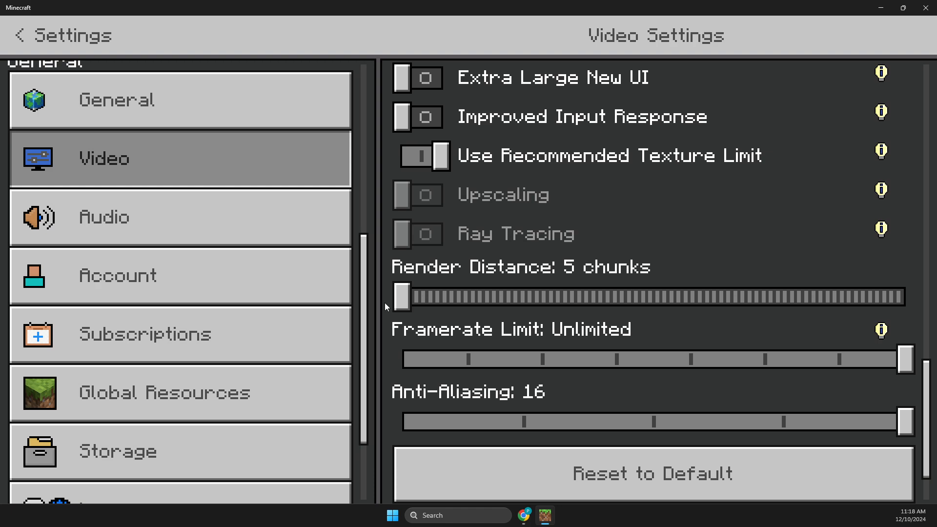
left_click(401, 296)
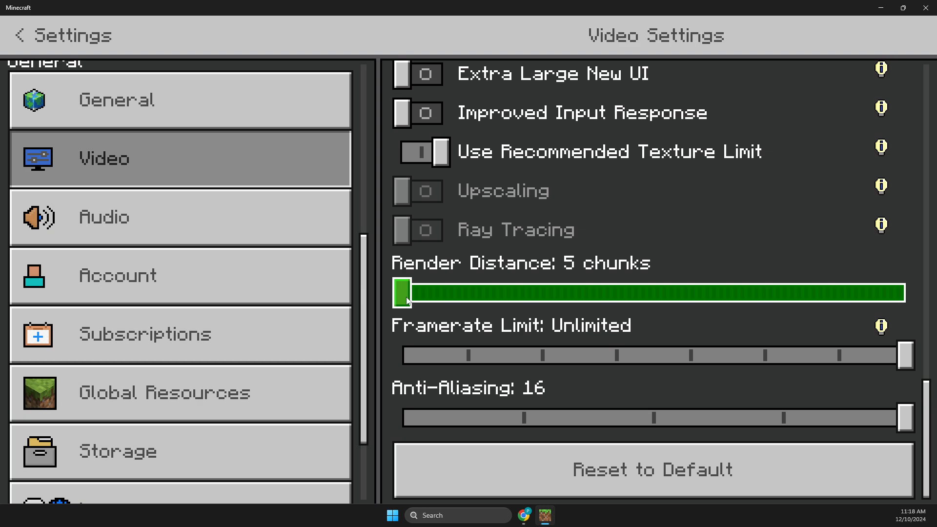
left_click_drag(404, 292, 442, 292)
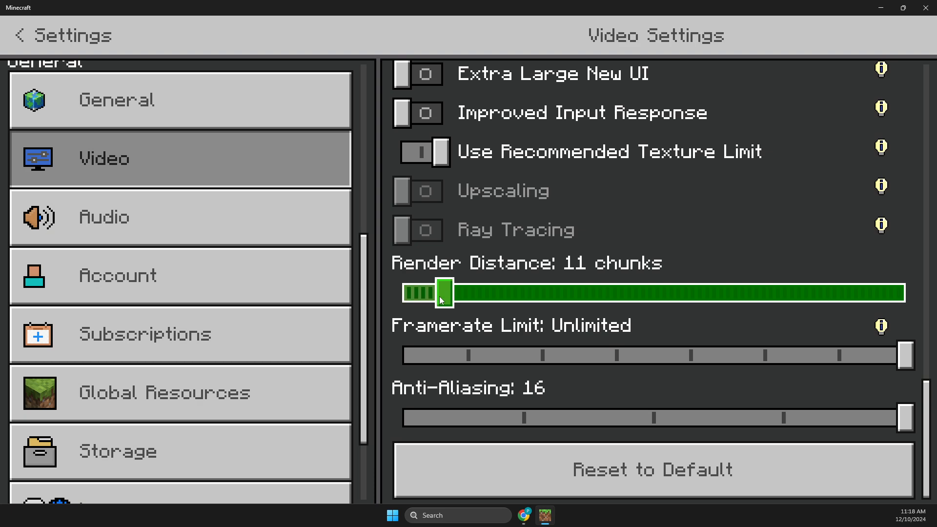
left_click_drag(442, 292, 529, 292)
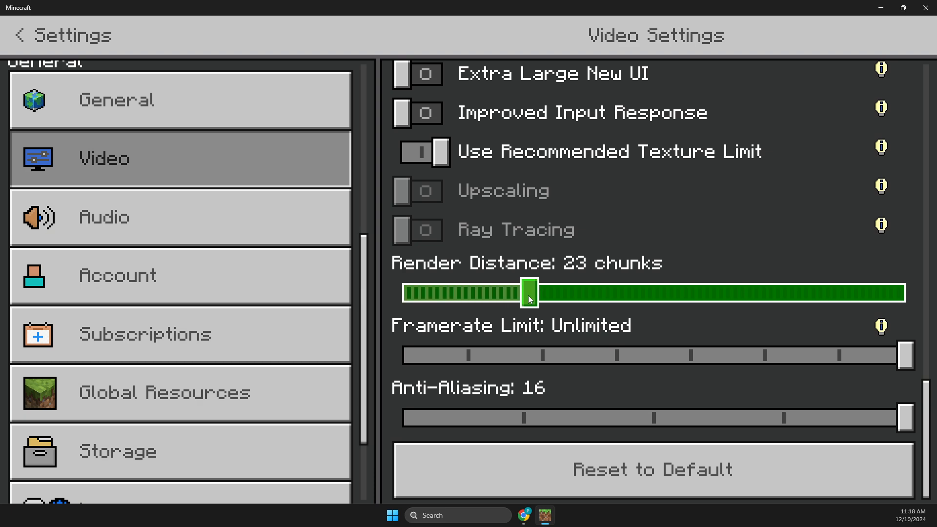
left_click_drag(530, 292, 475, 293)
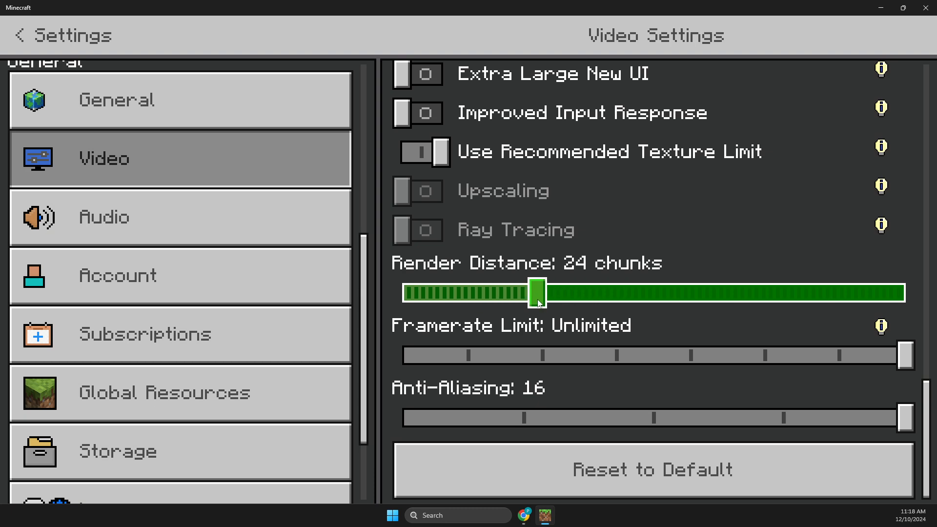
left_click_drag(537, 292, 531, 292)
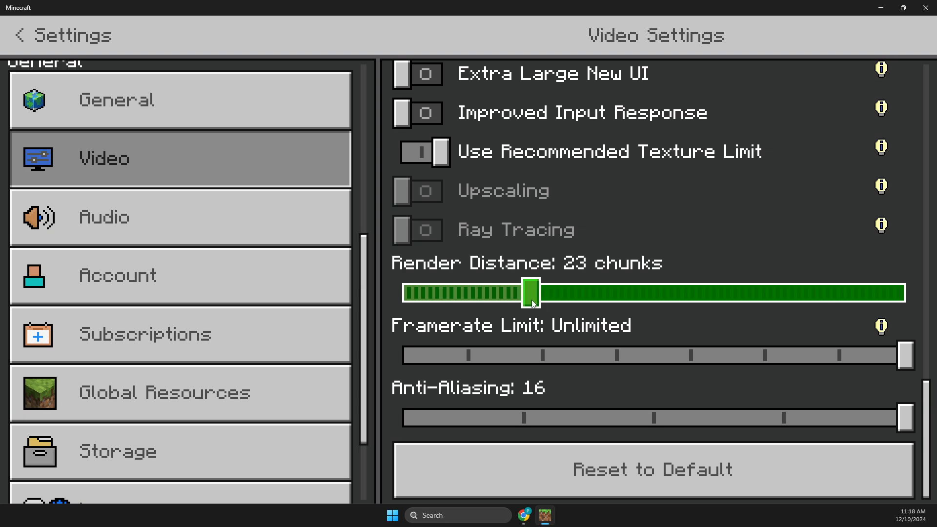
left_click_drag(531, 292, 735, 293)
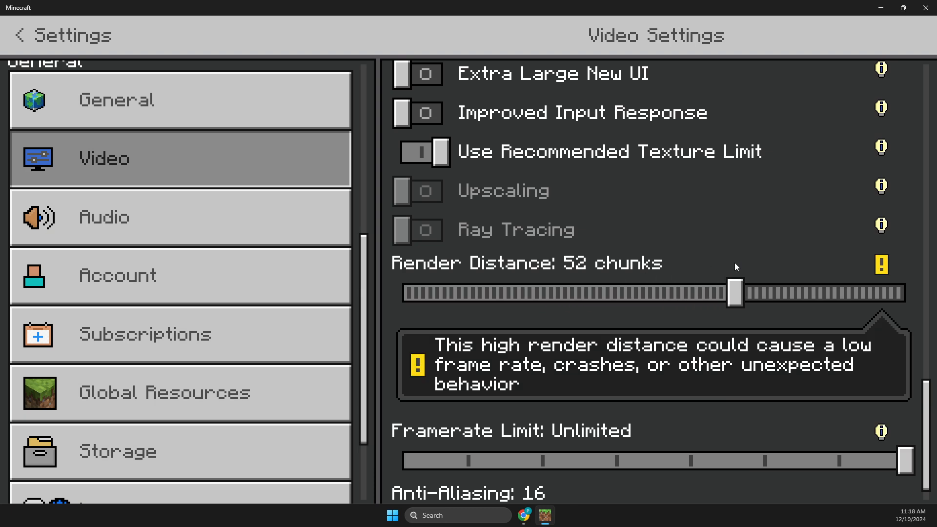
left_click_drag(735, 293, 679, 293)
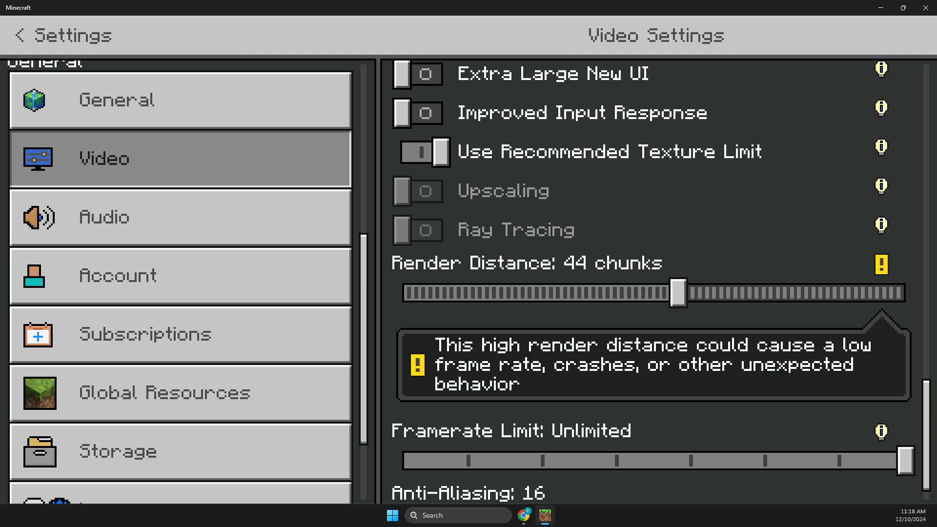